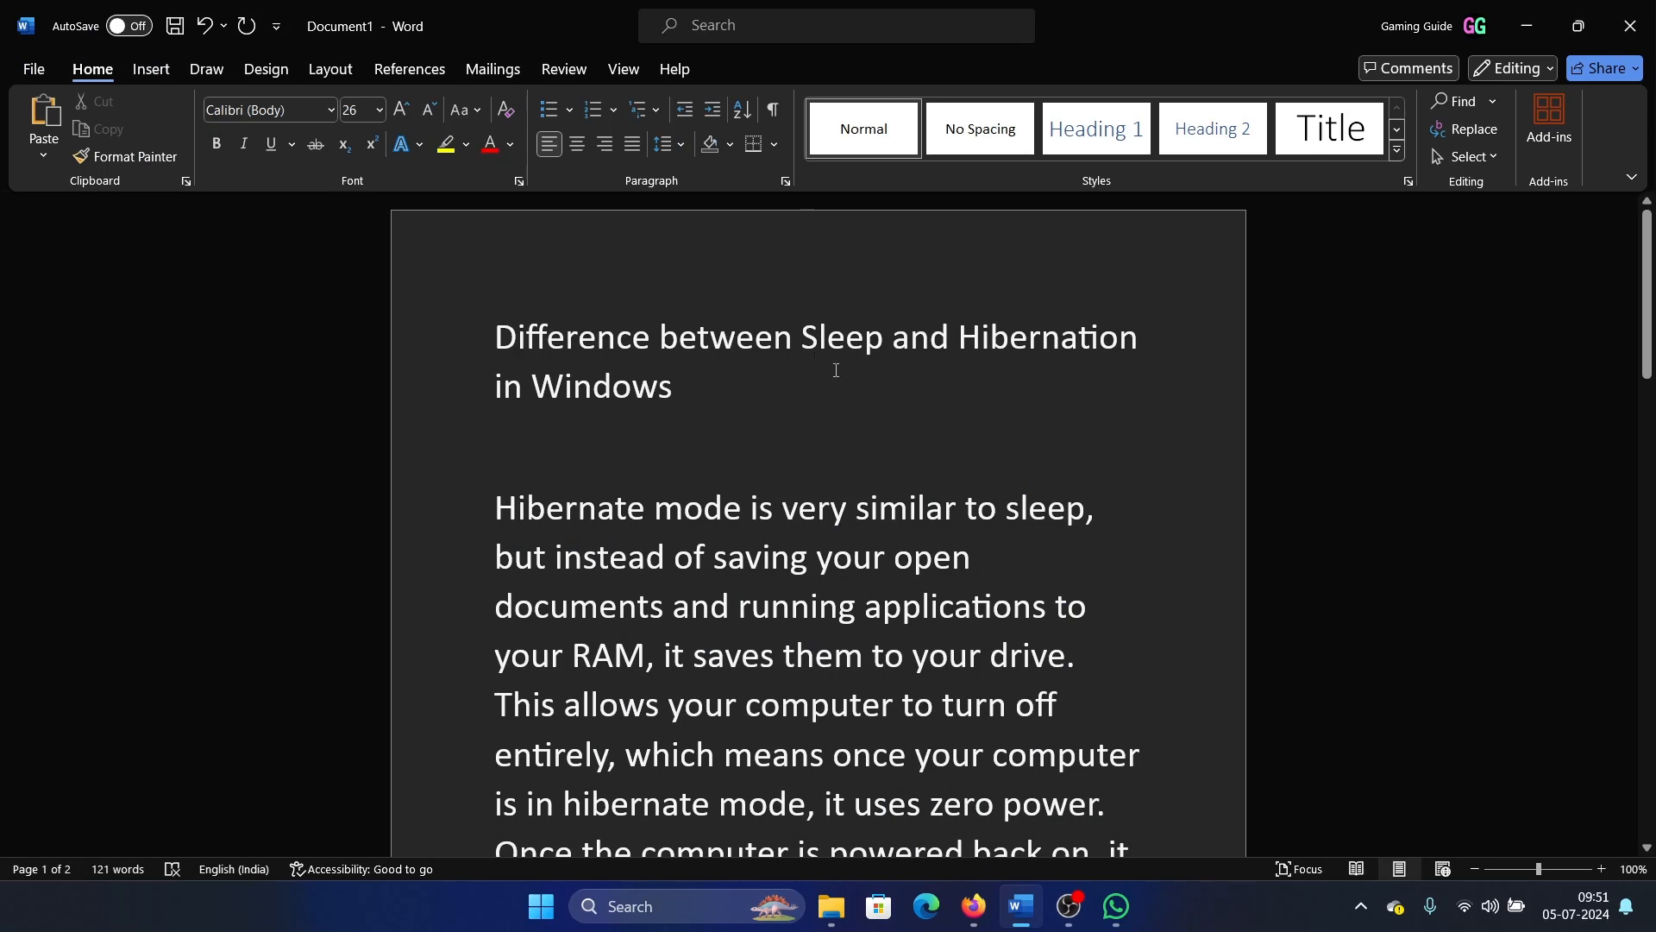
double_click(835, 337)
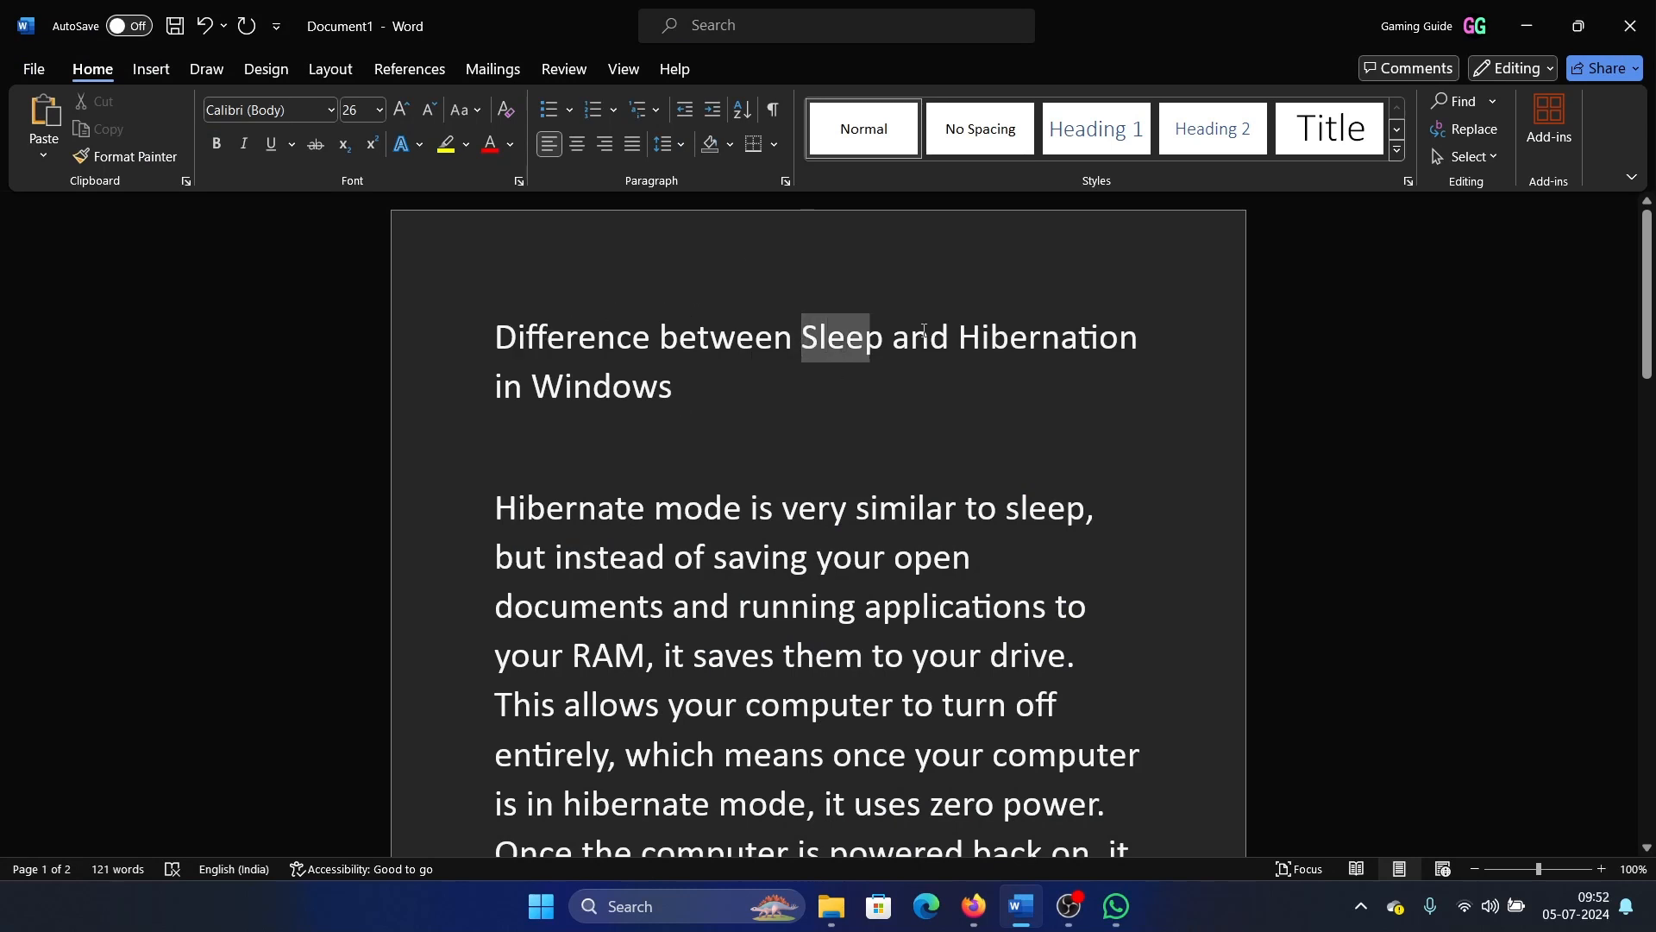
left_click(1099, 398)
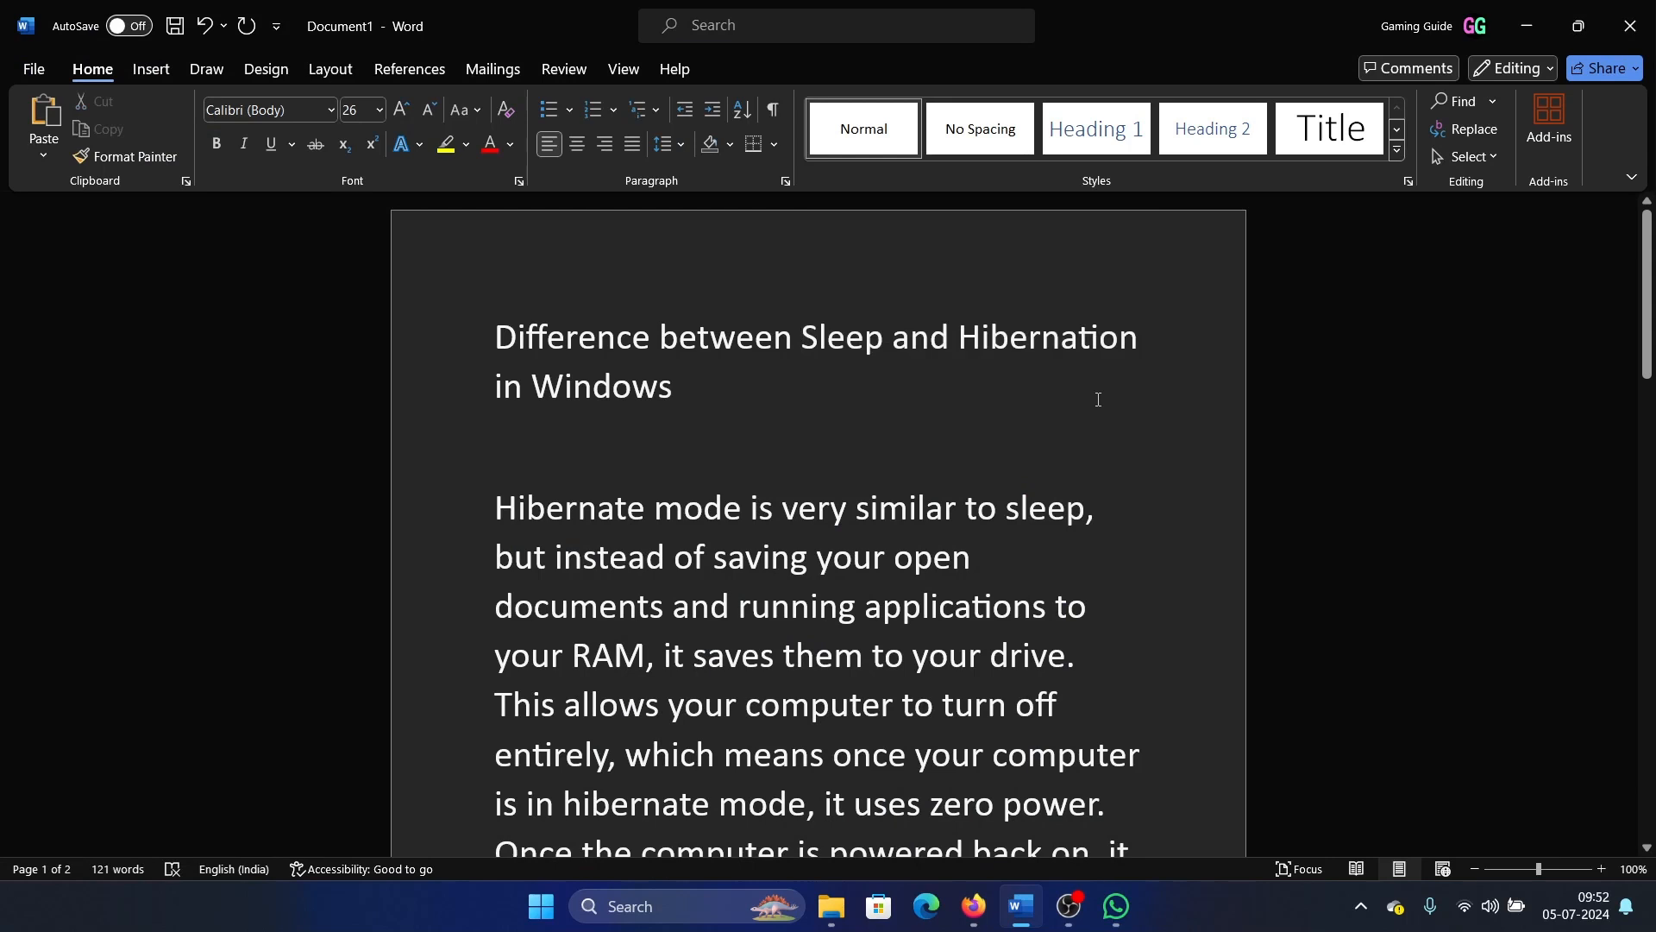
left_click(682, 385)
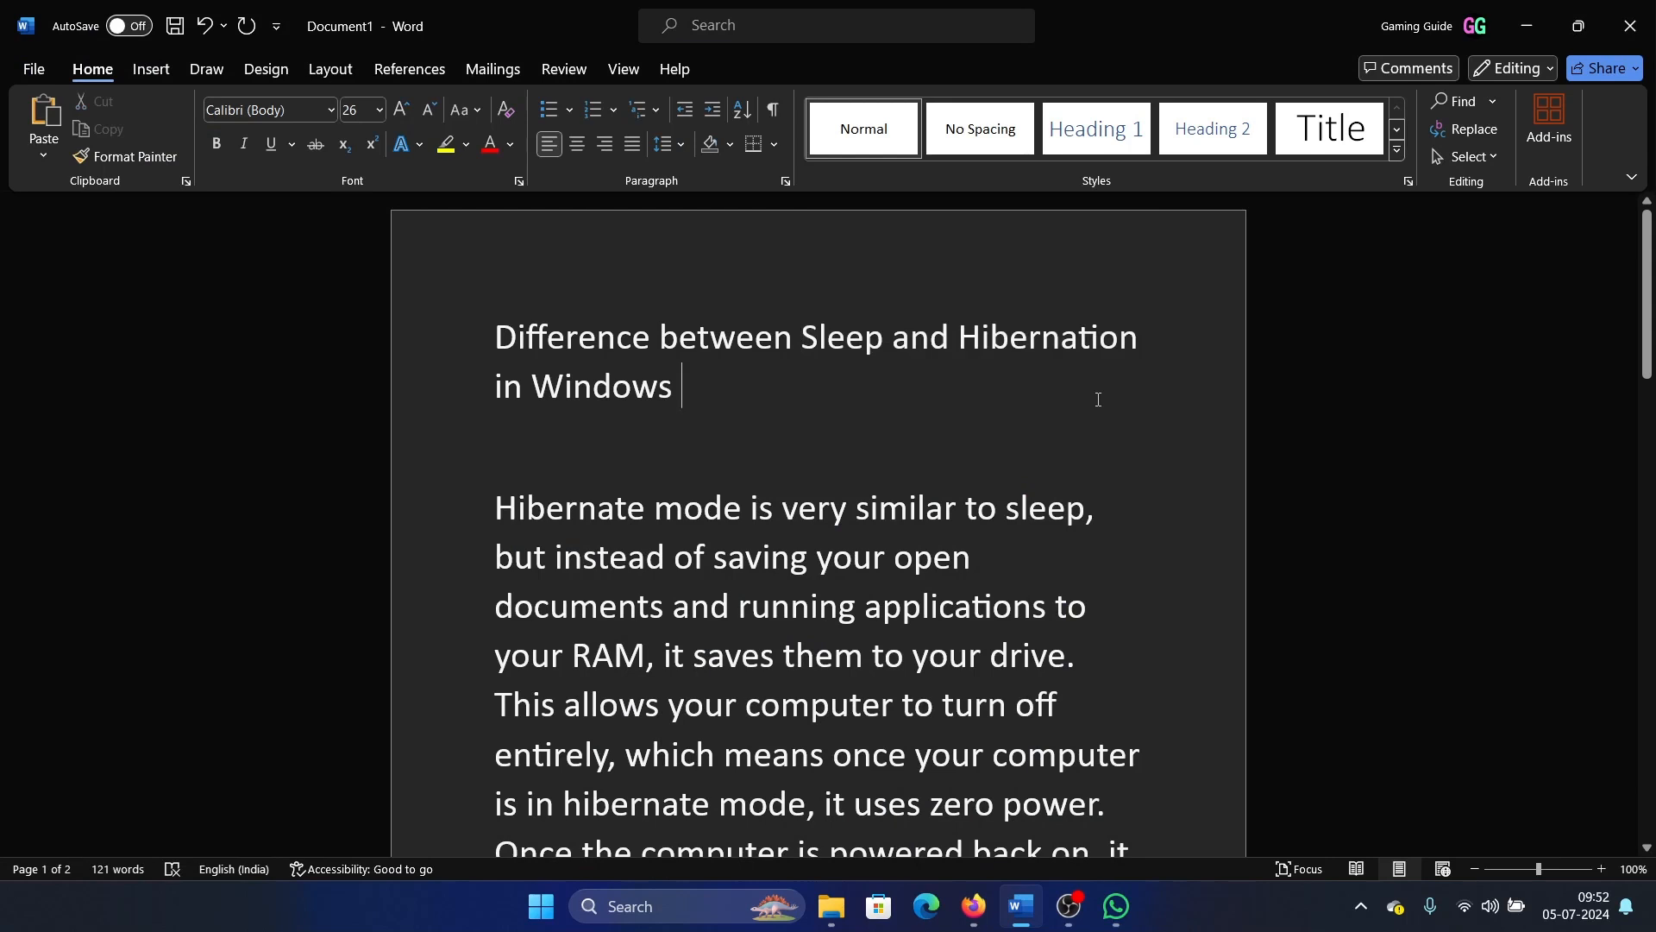
mouse_move(995, 417)
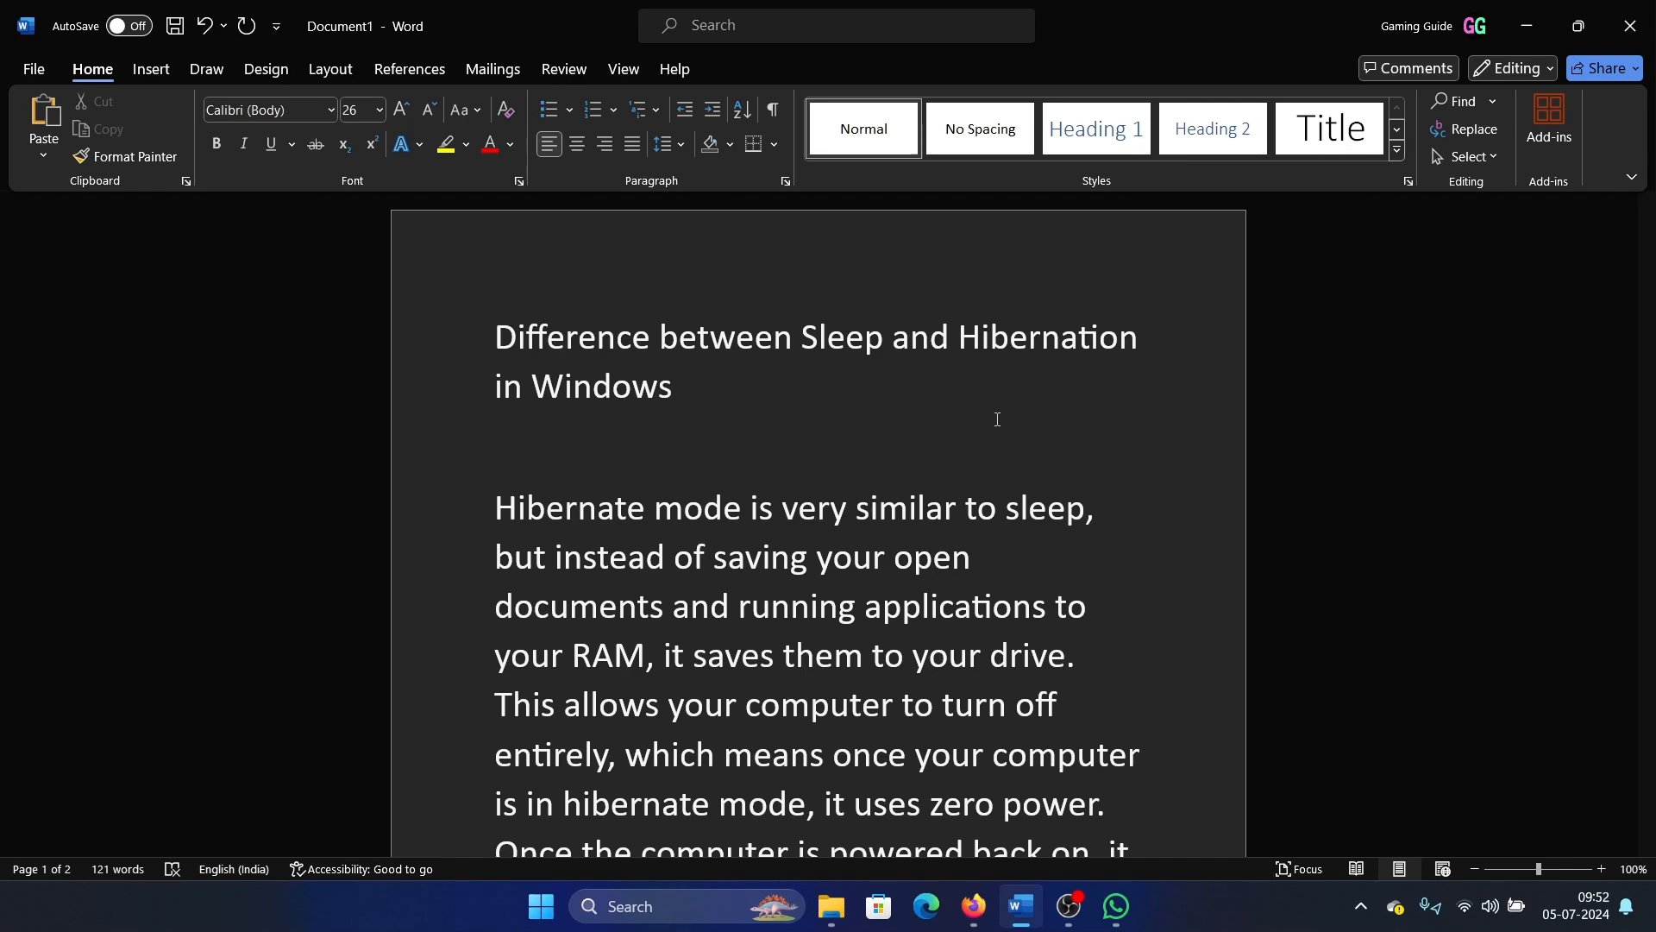
left_click(683, 384)
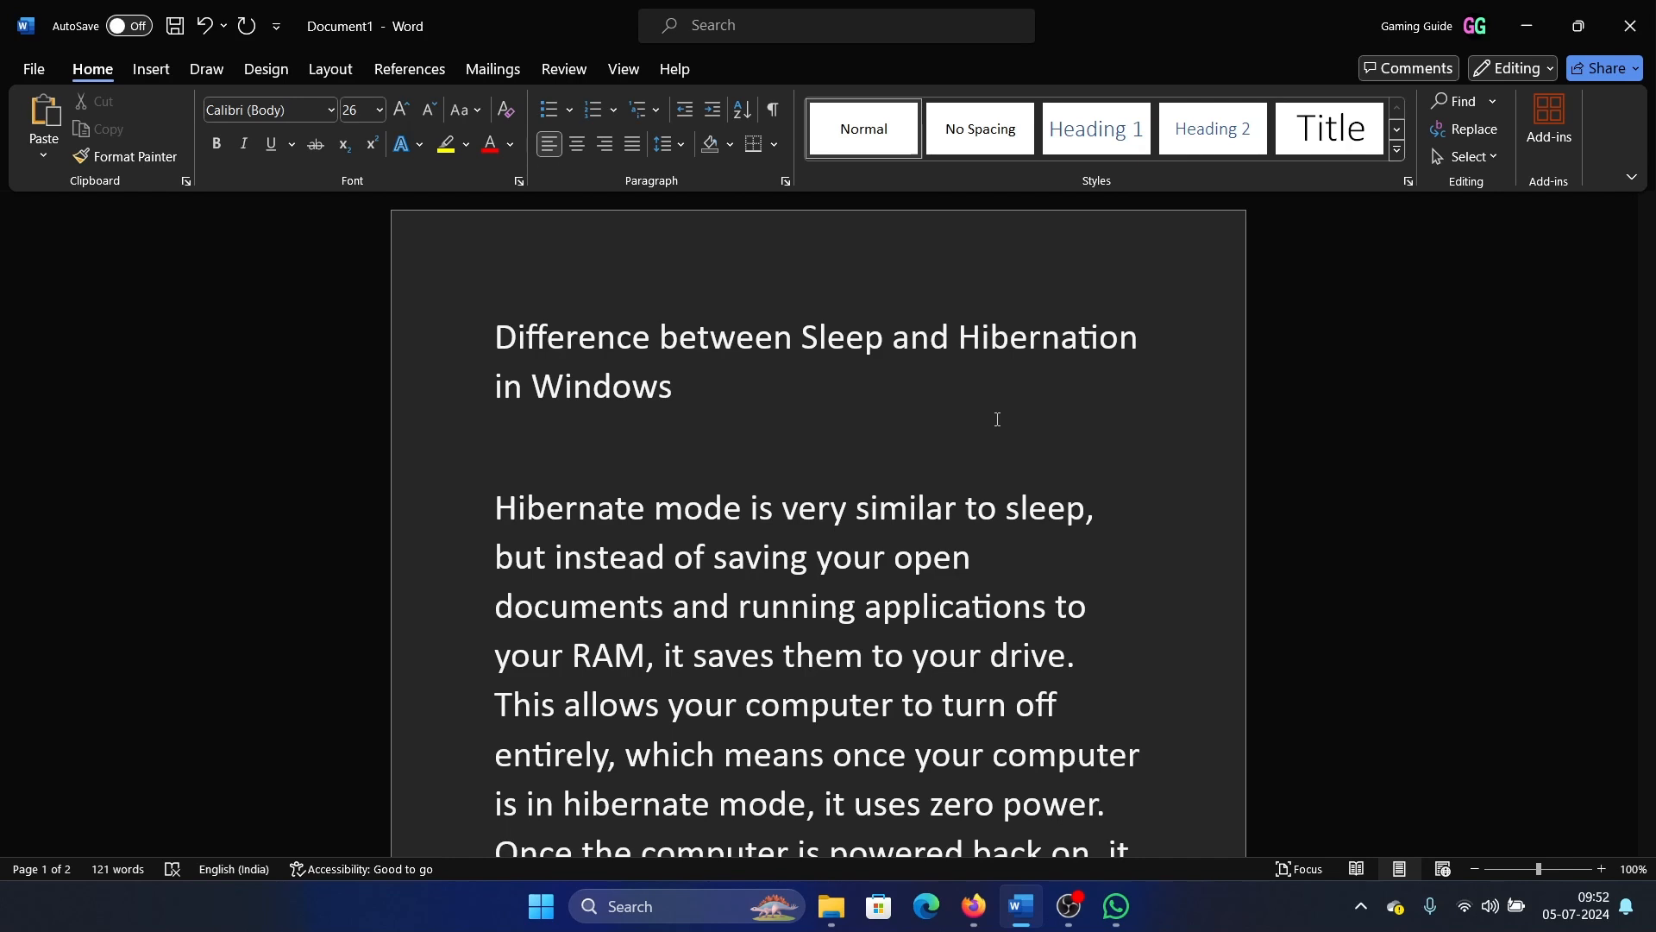
left_click(681, 384)
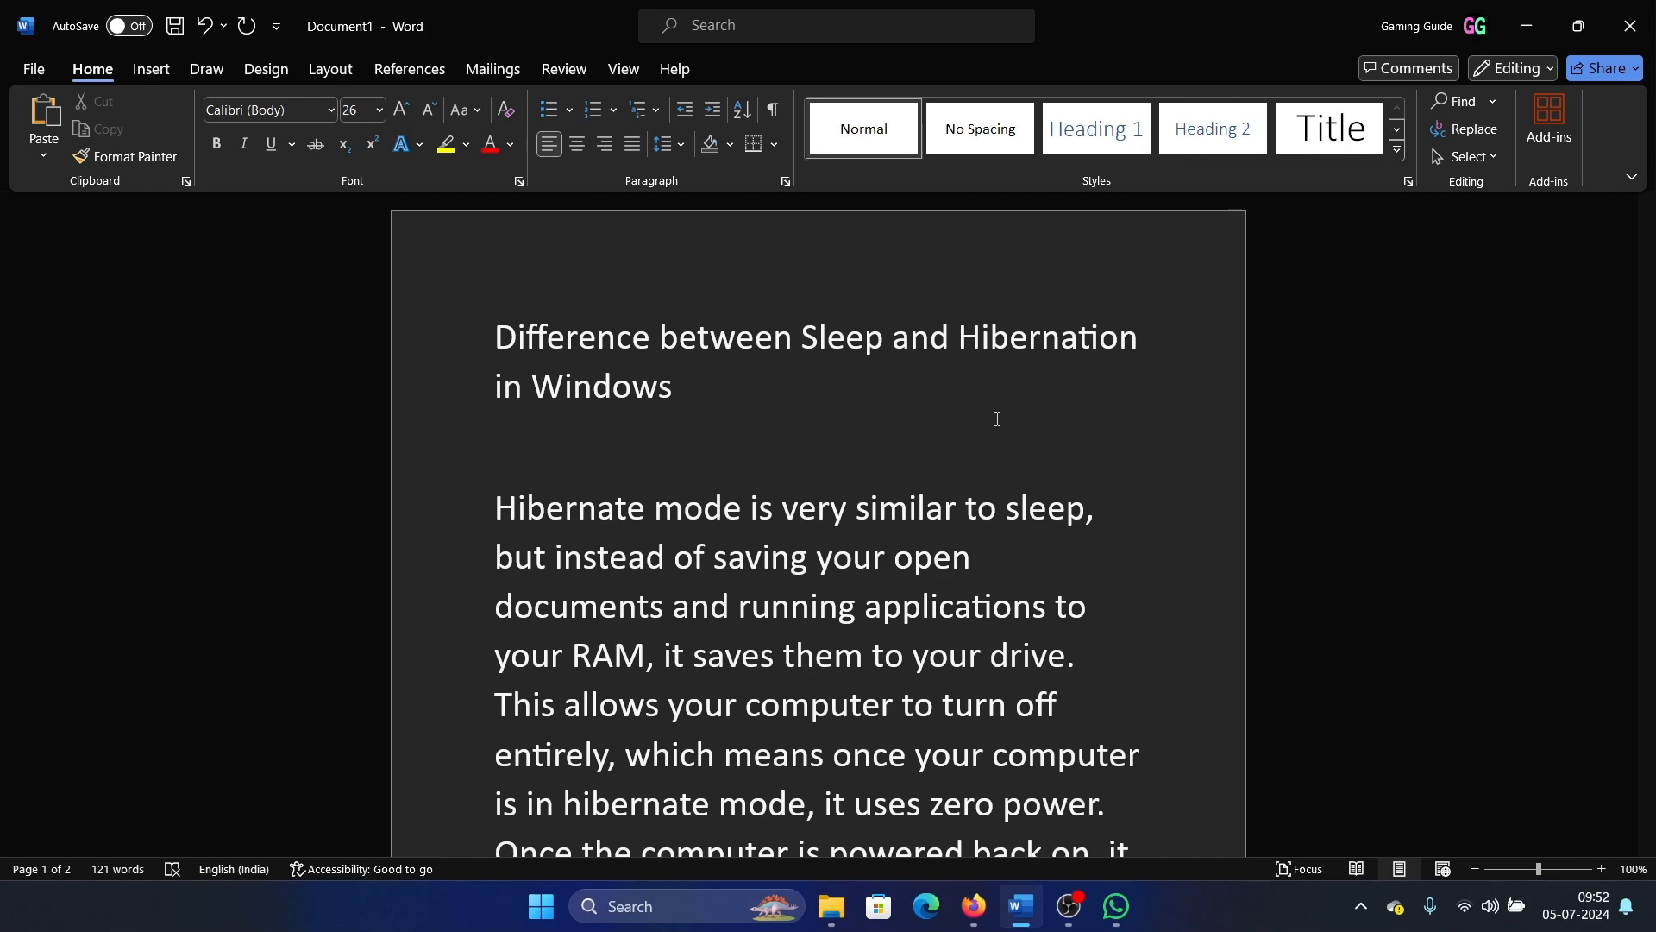
left_click(683, 385)
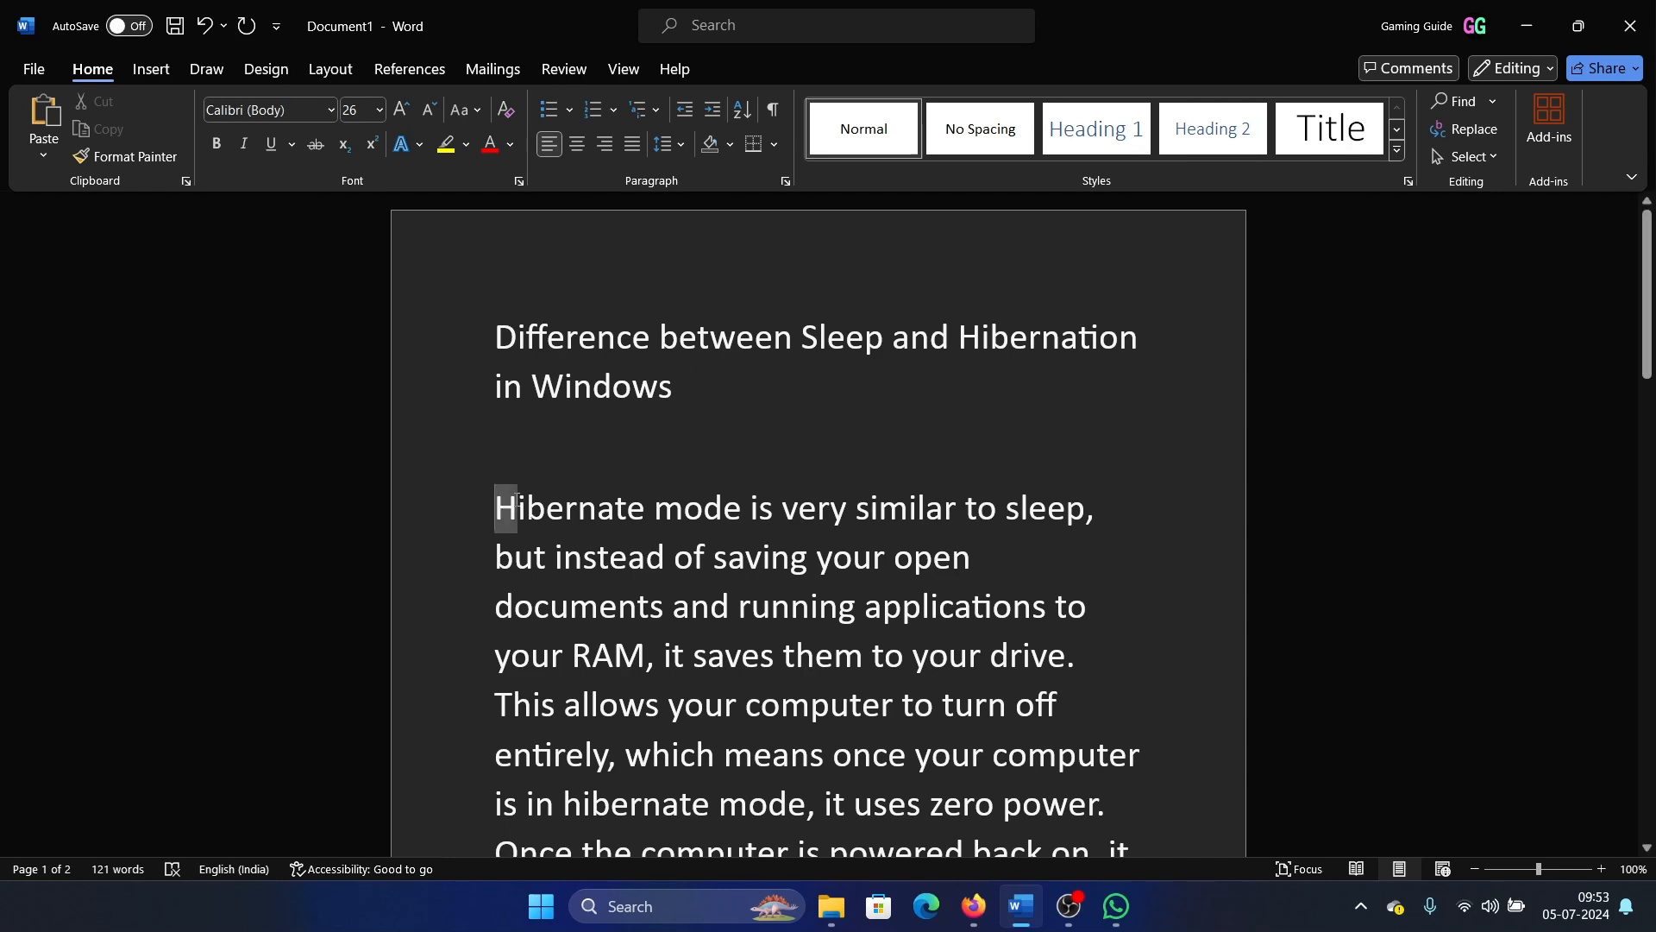
left_click_drag(497, 507, 966, 557)
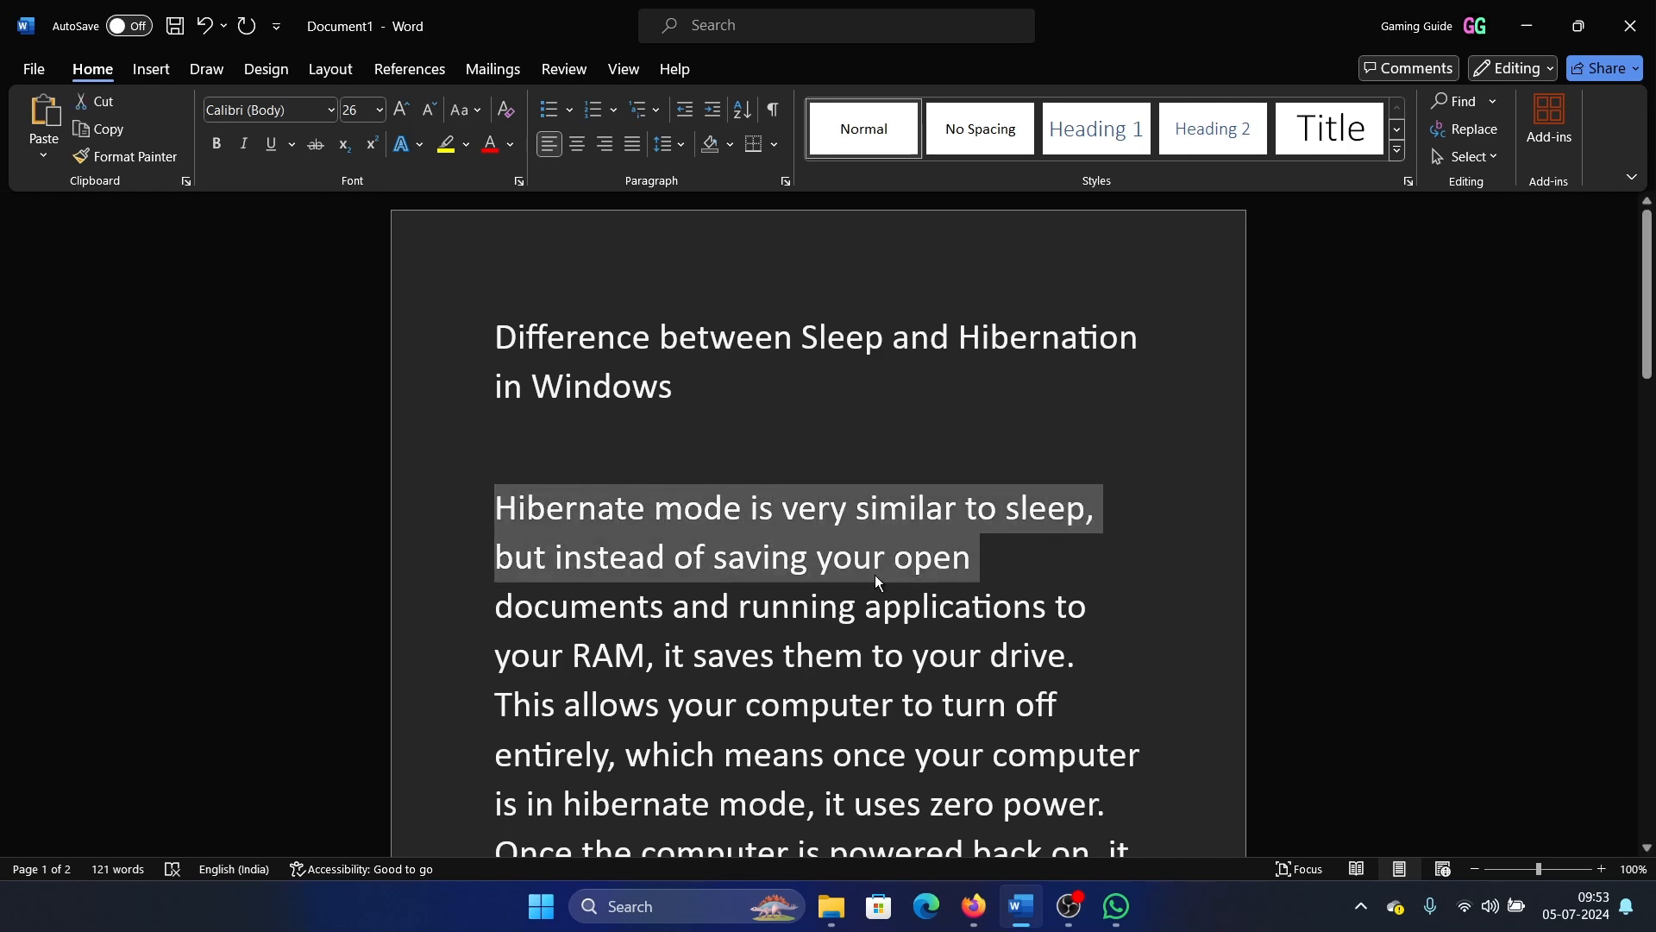
scroll("down", 3)
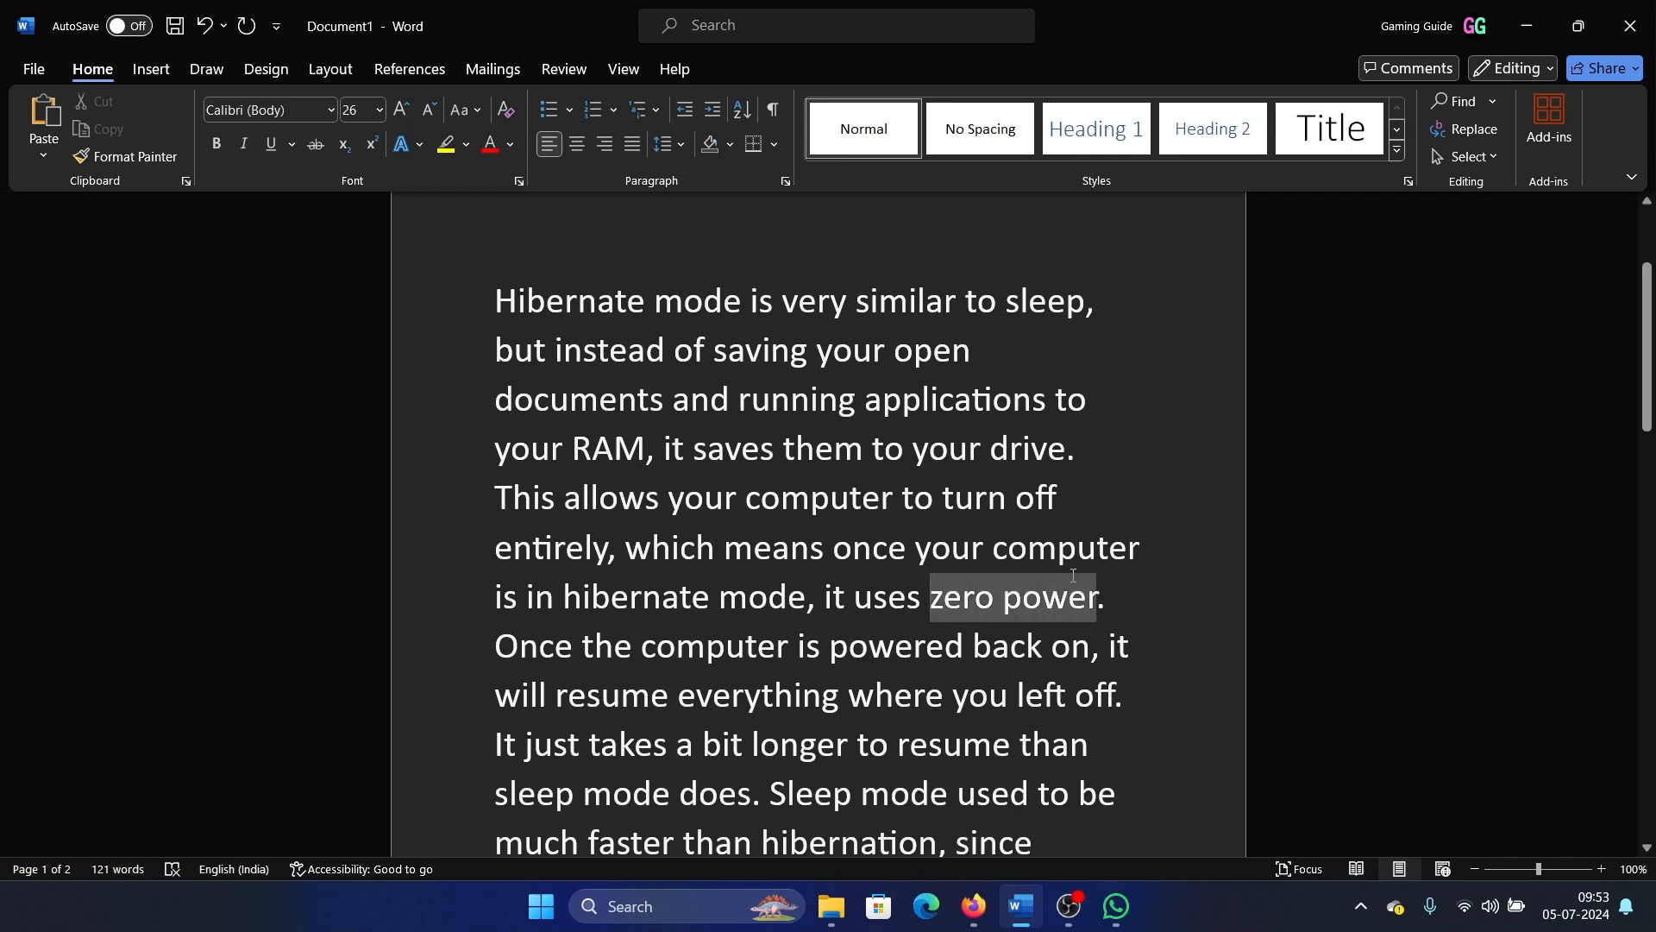
left_click(1083, 602)
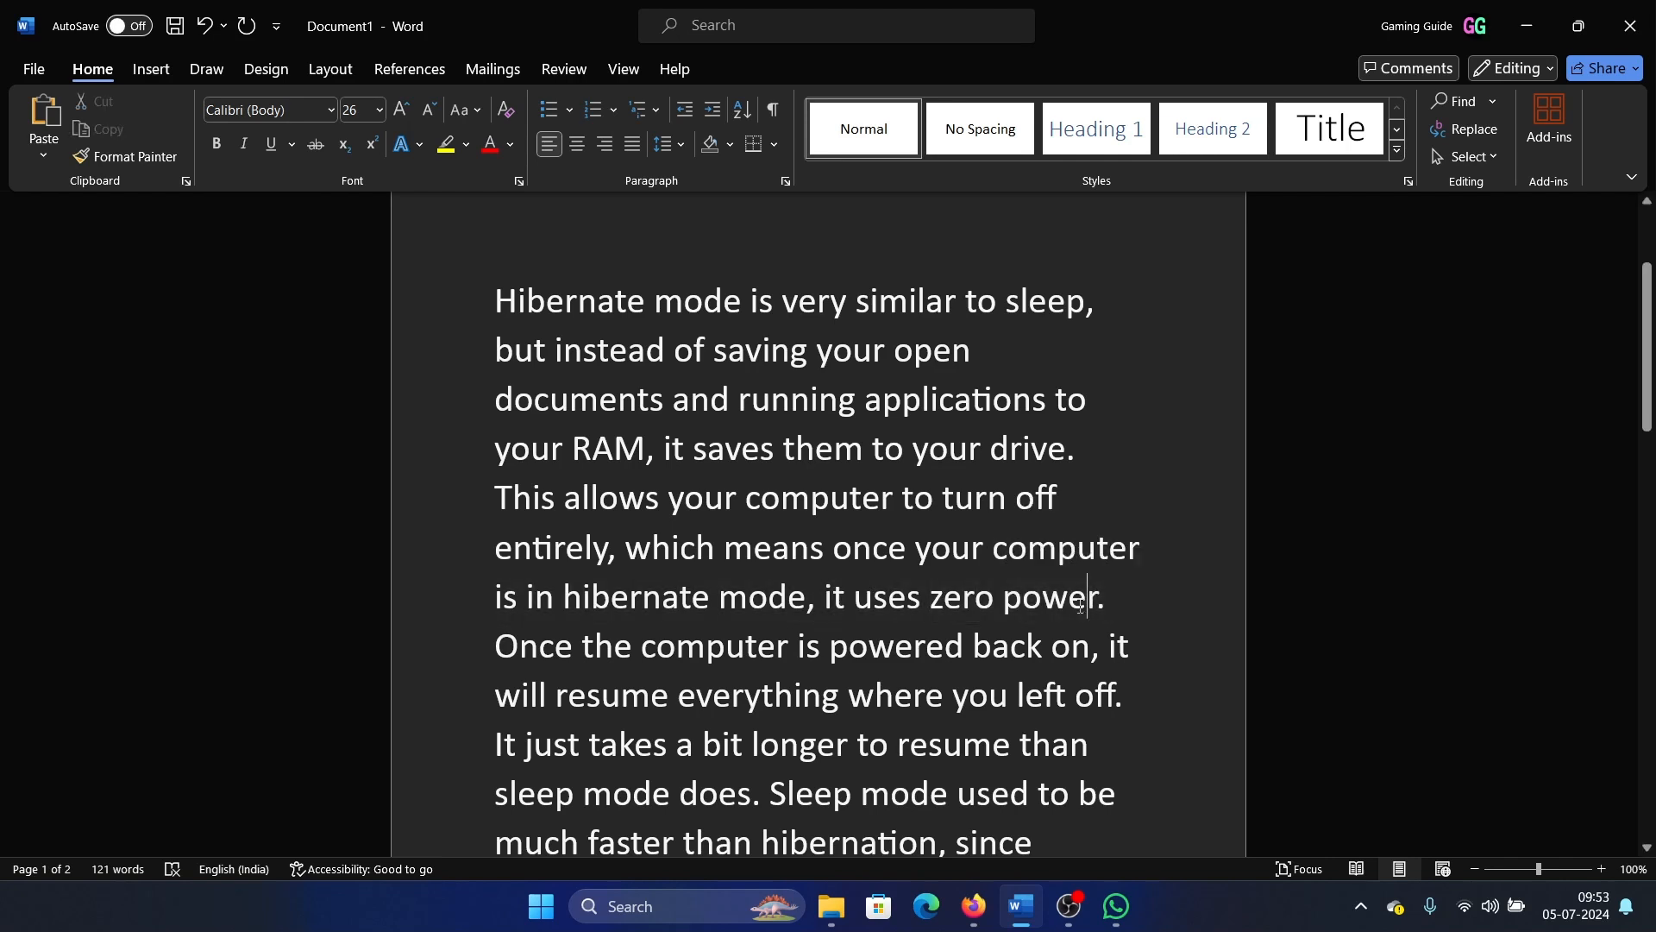
scroll("down", 3)
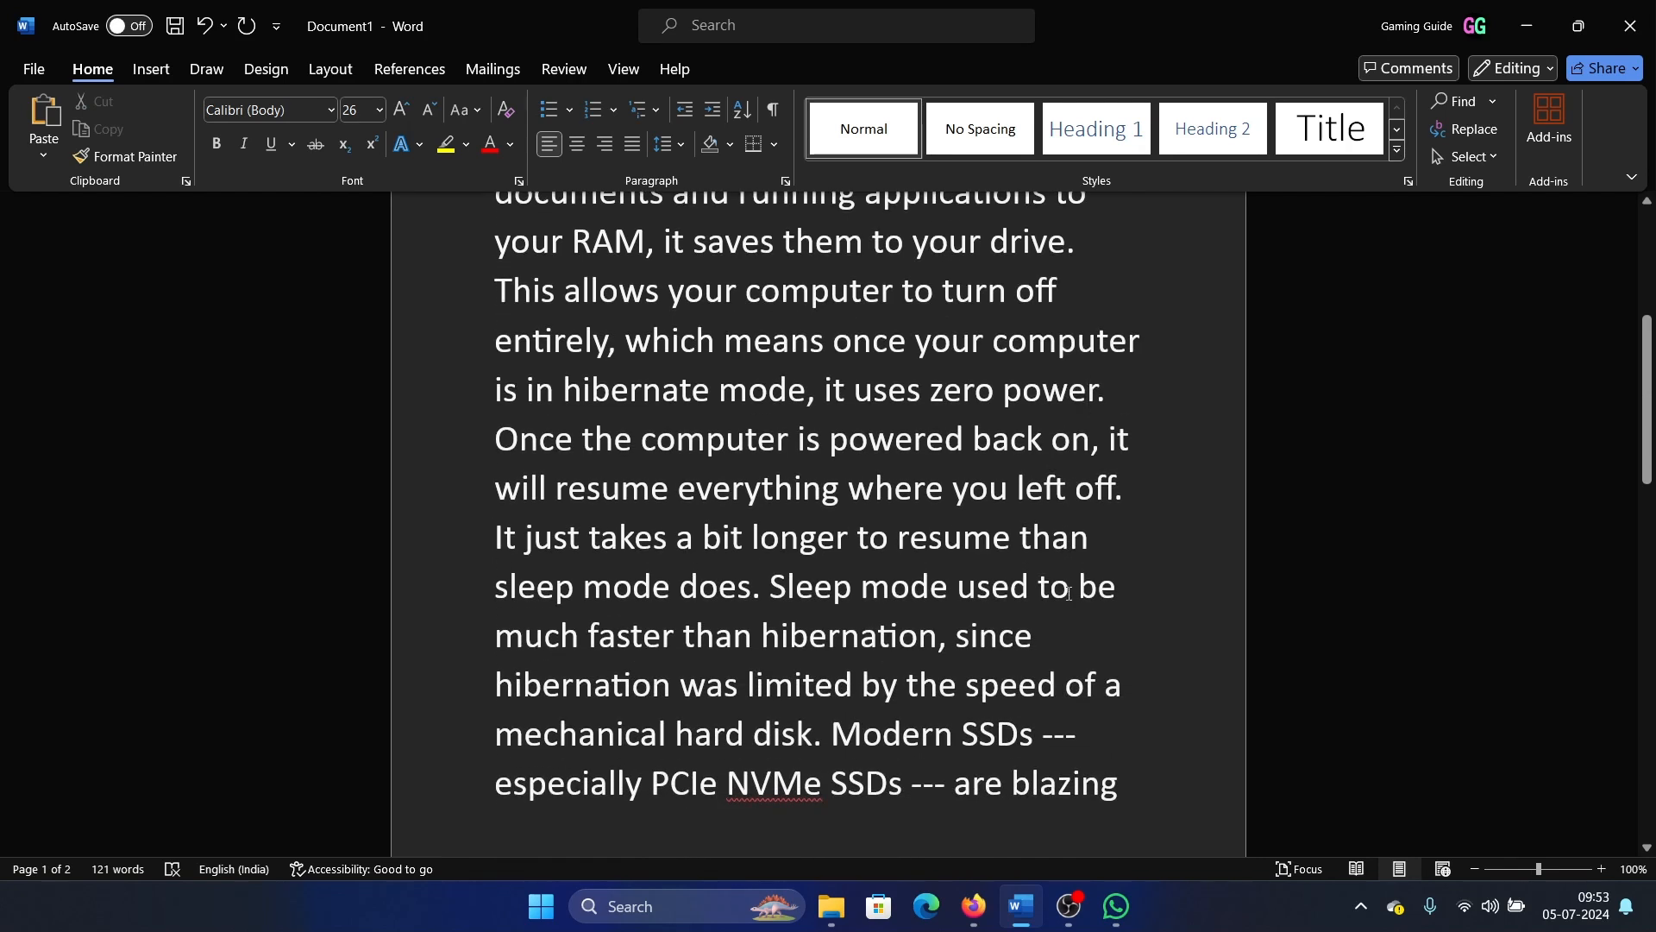
left_click(1089, 388)
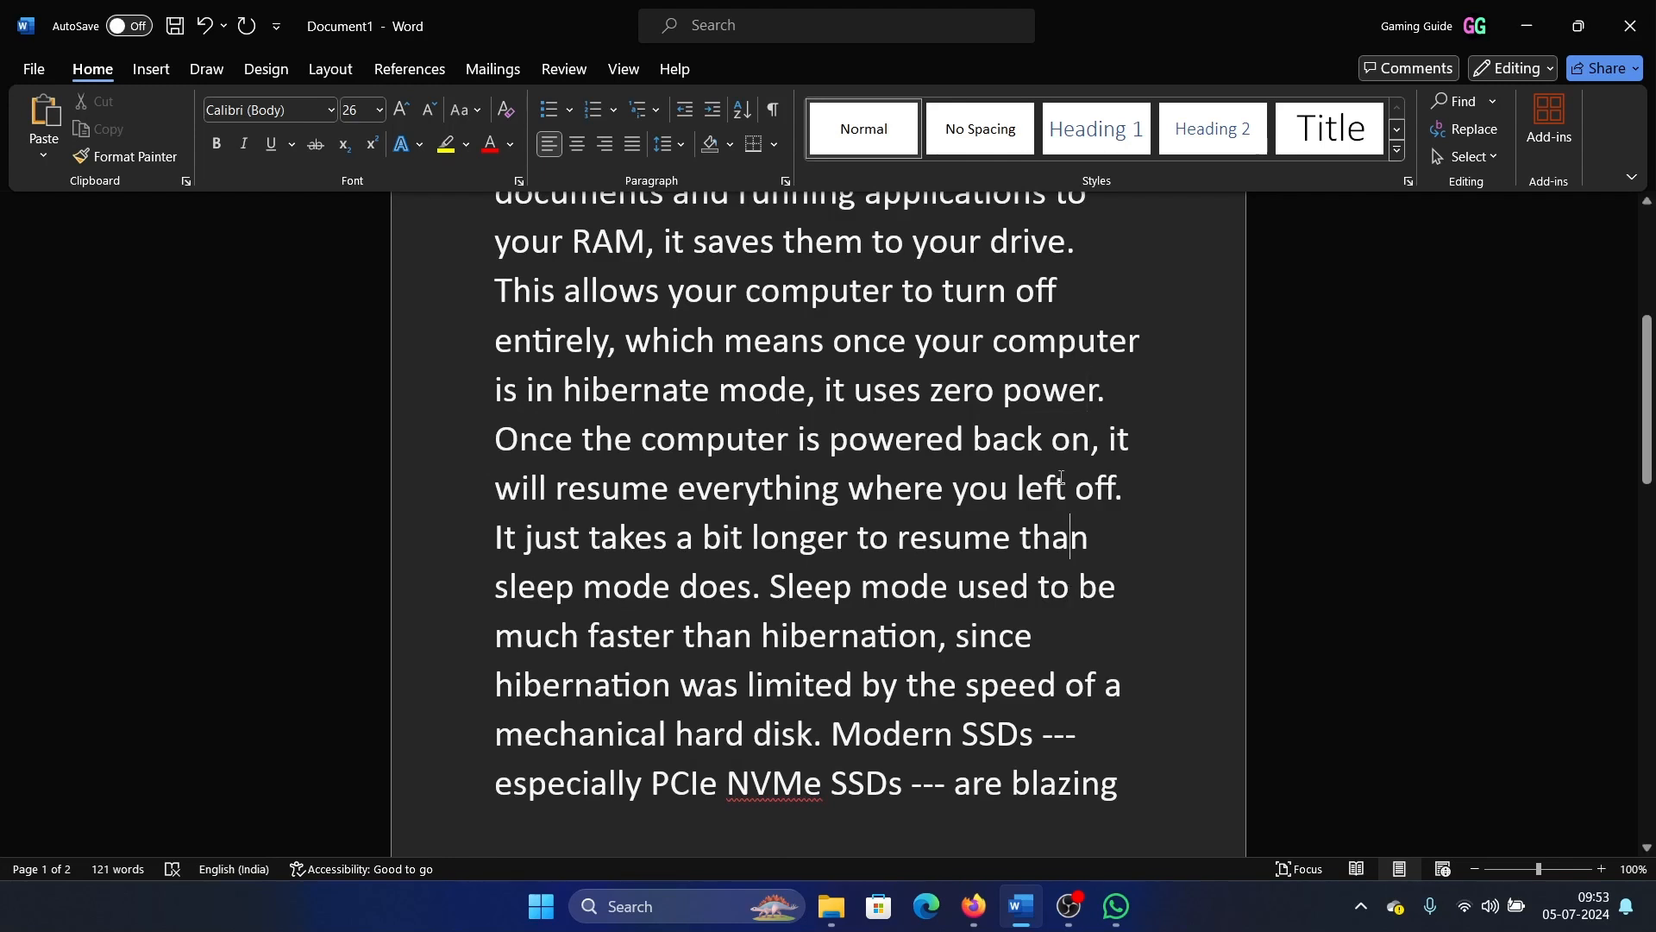
mouse_move(1065, 400)
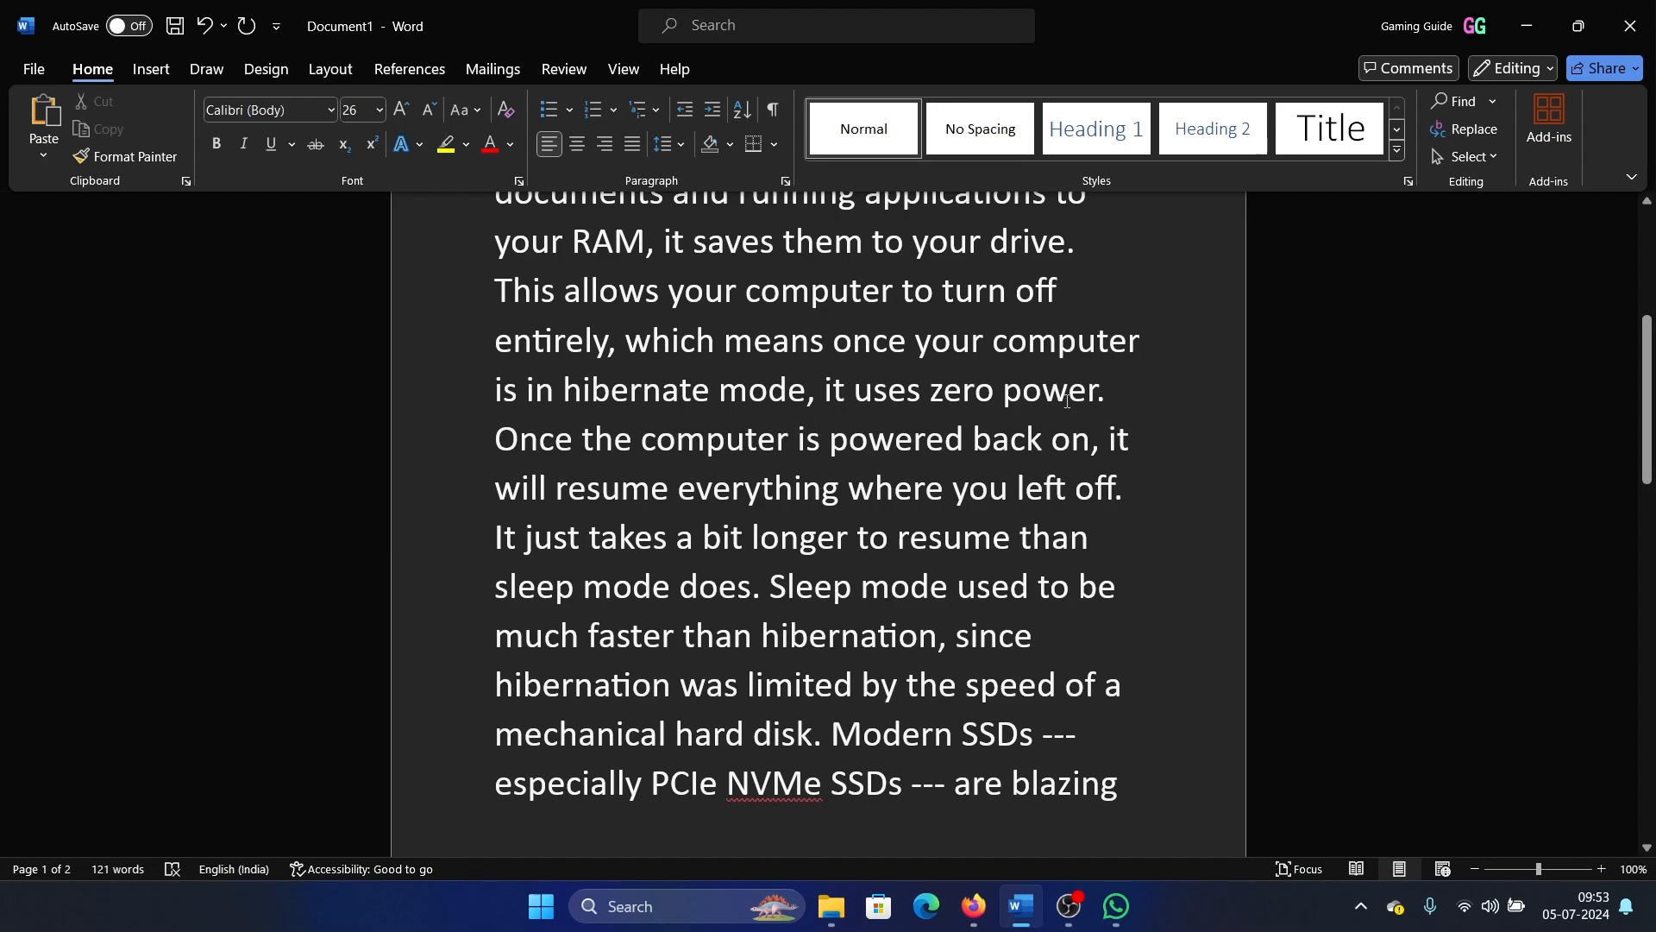
mouse_move(1056, 468)
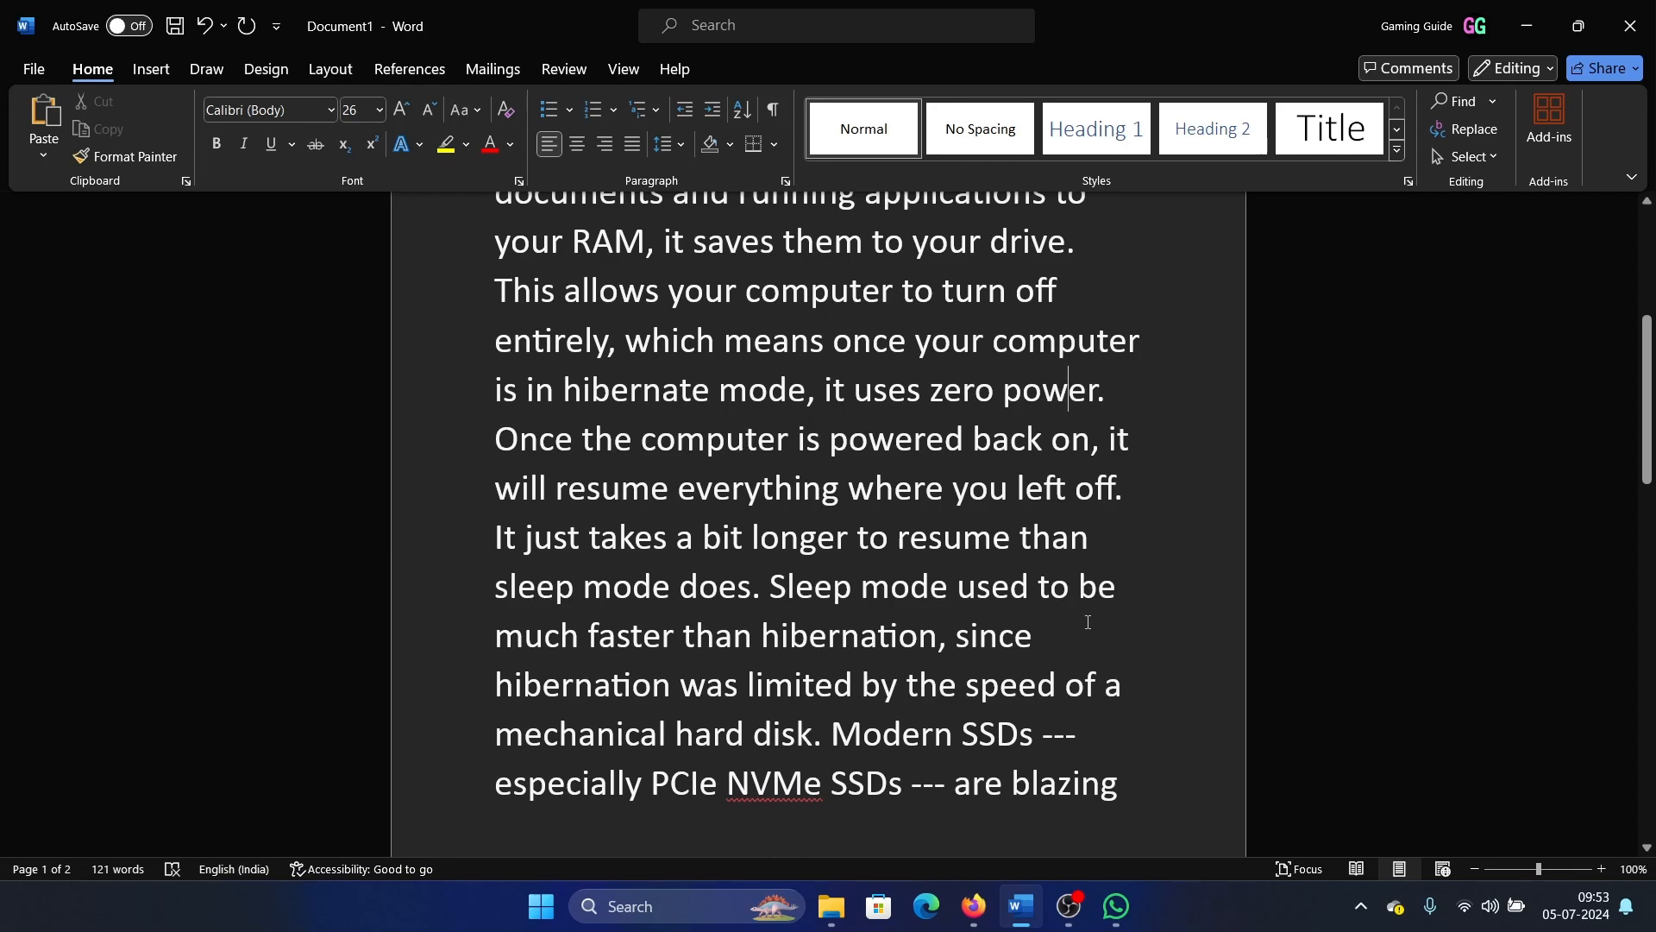
mouse_move(845, 752)
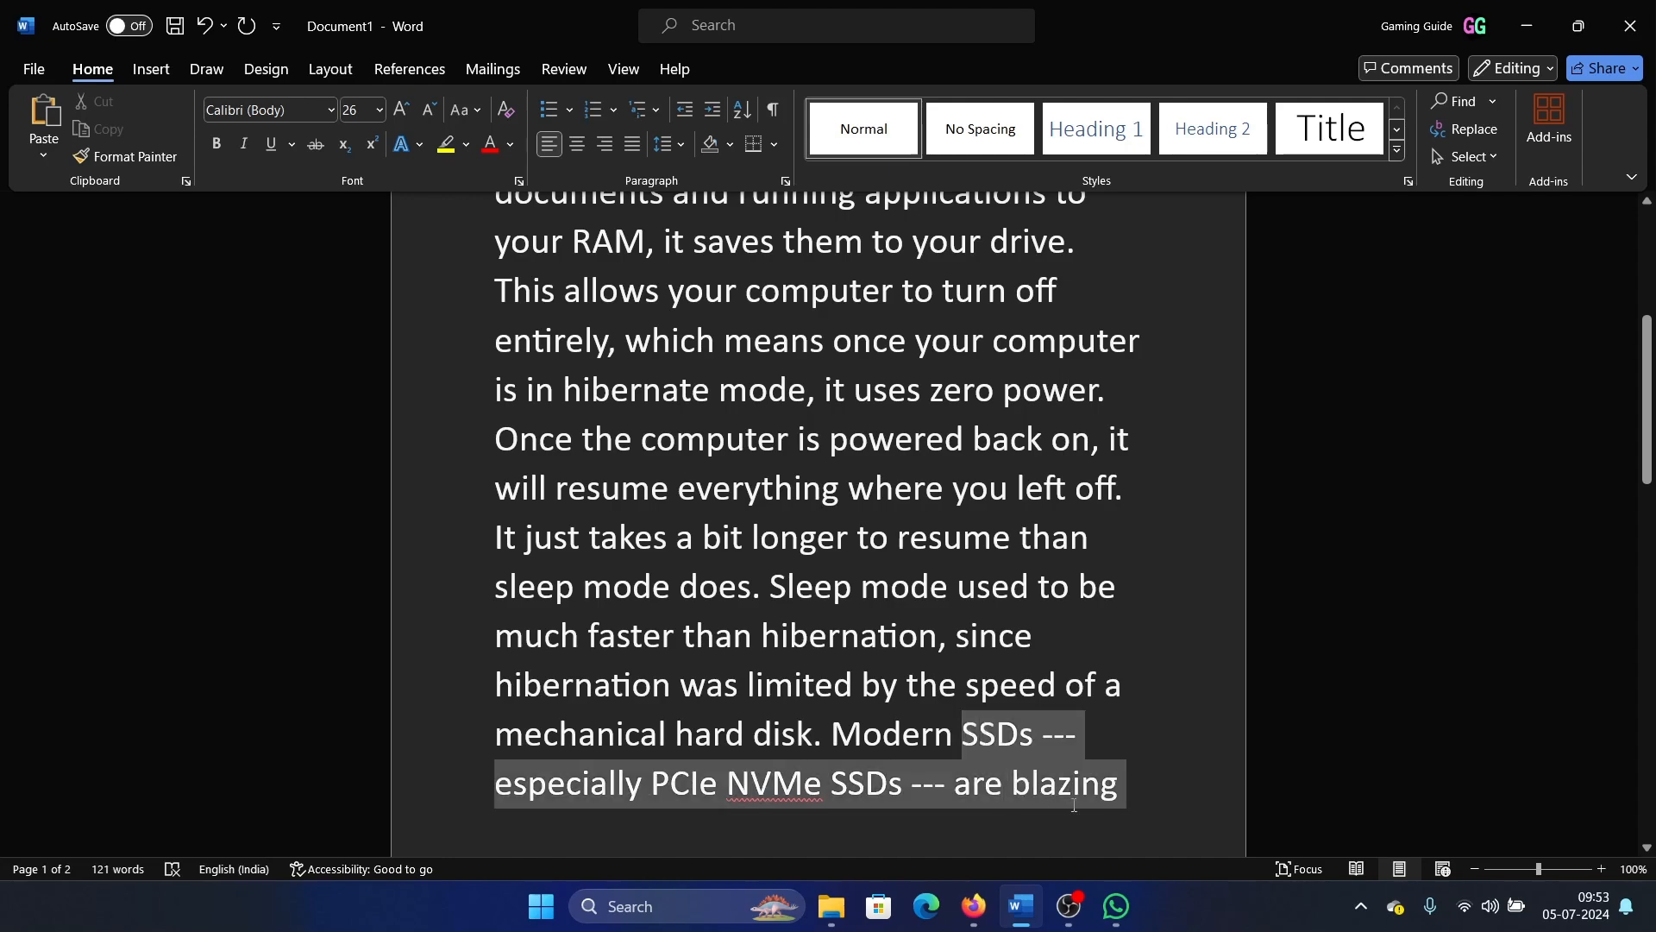
scroll("down", 3)
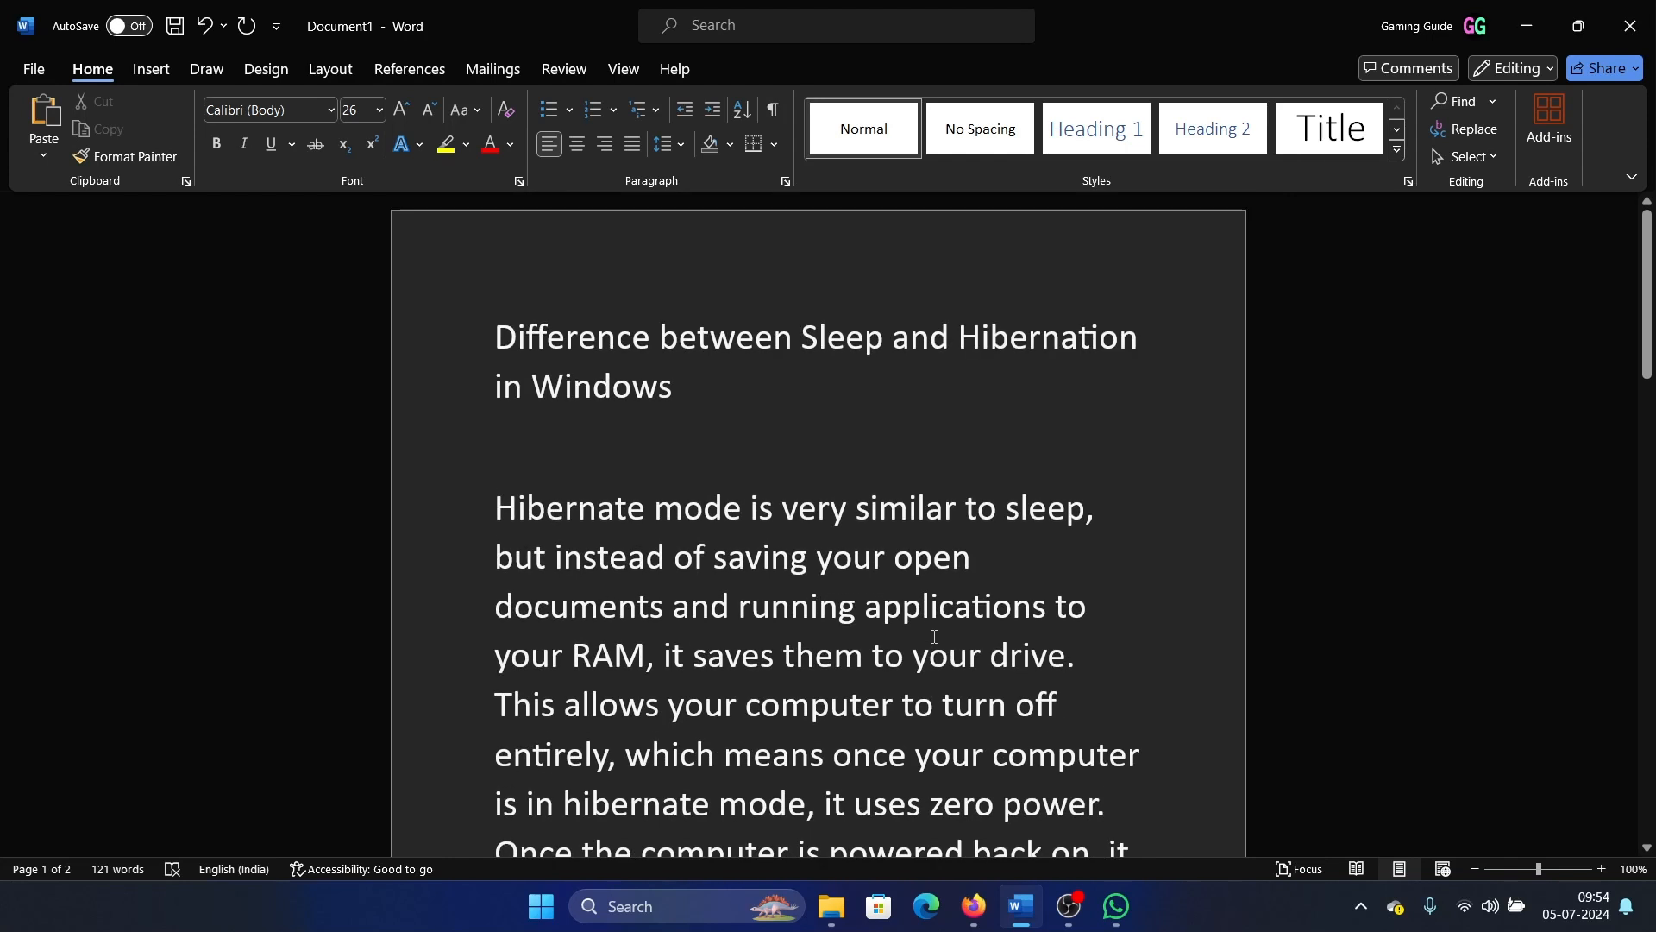
mouse_move(812, 333)
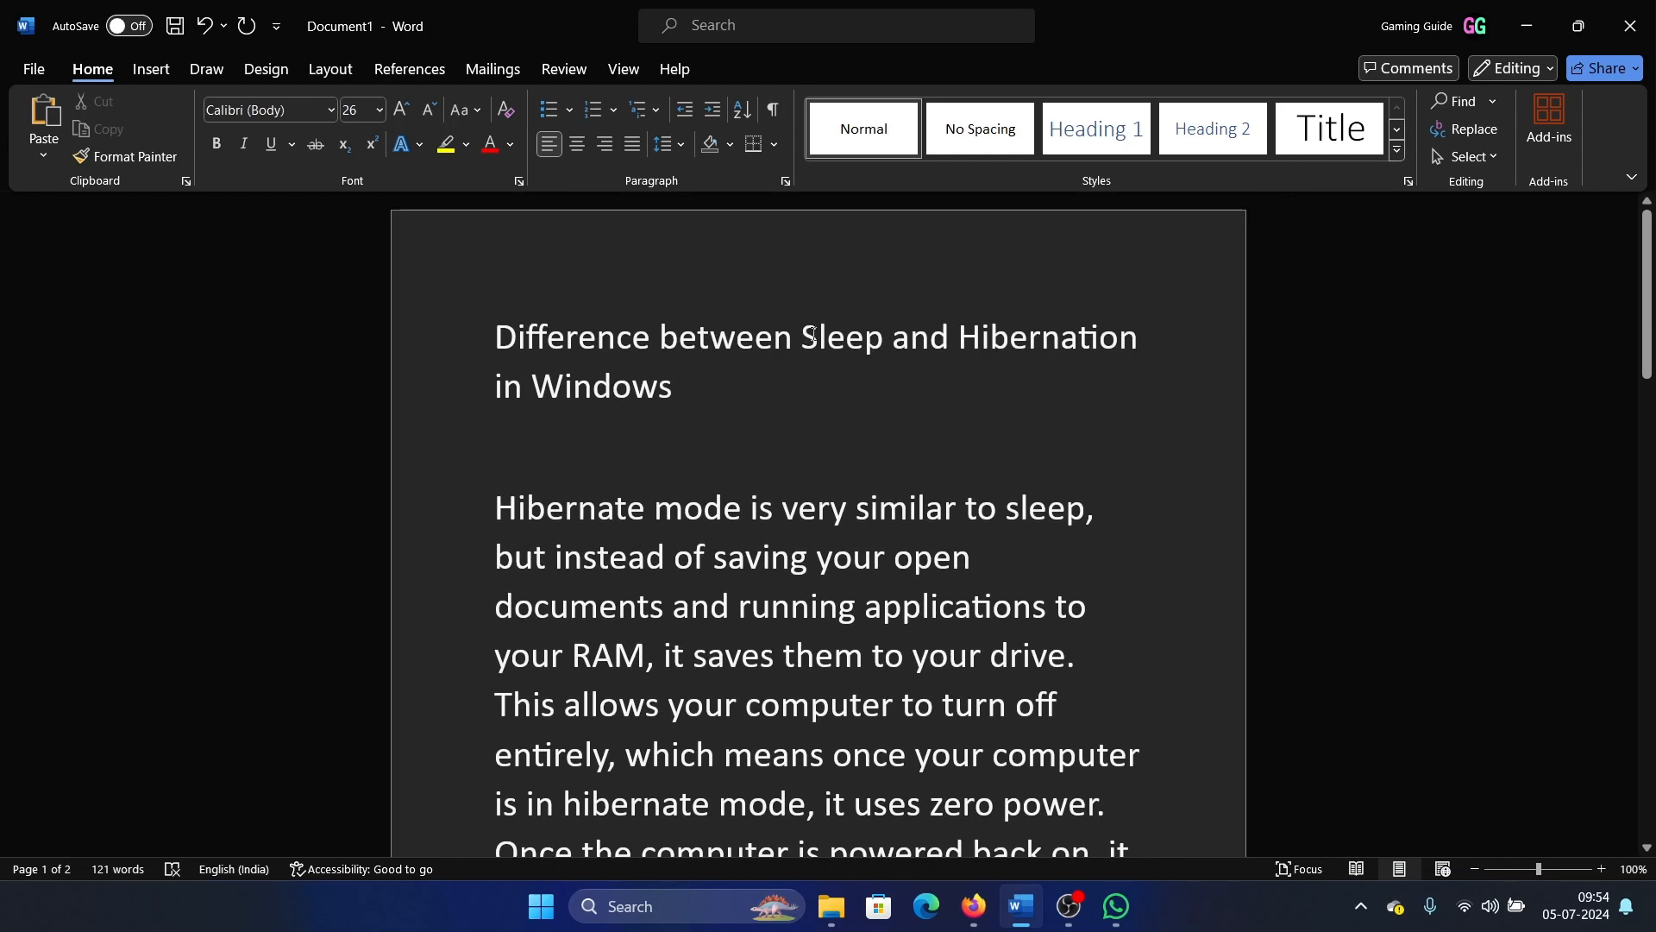
double_click(841, 336)
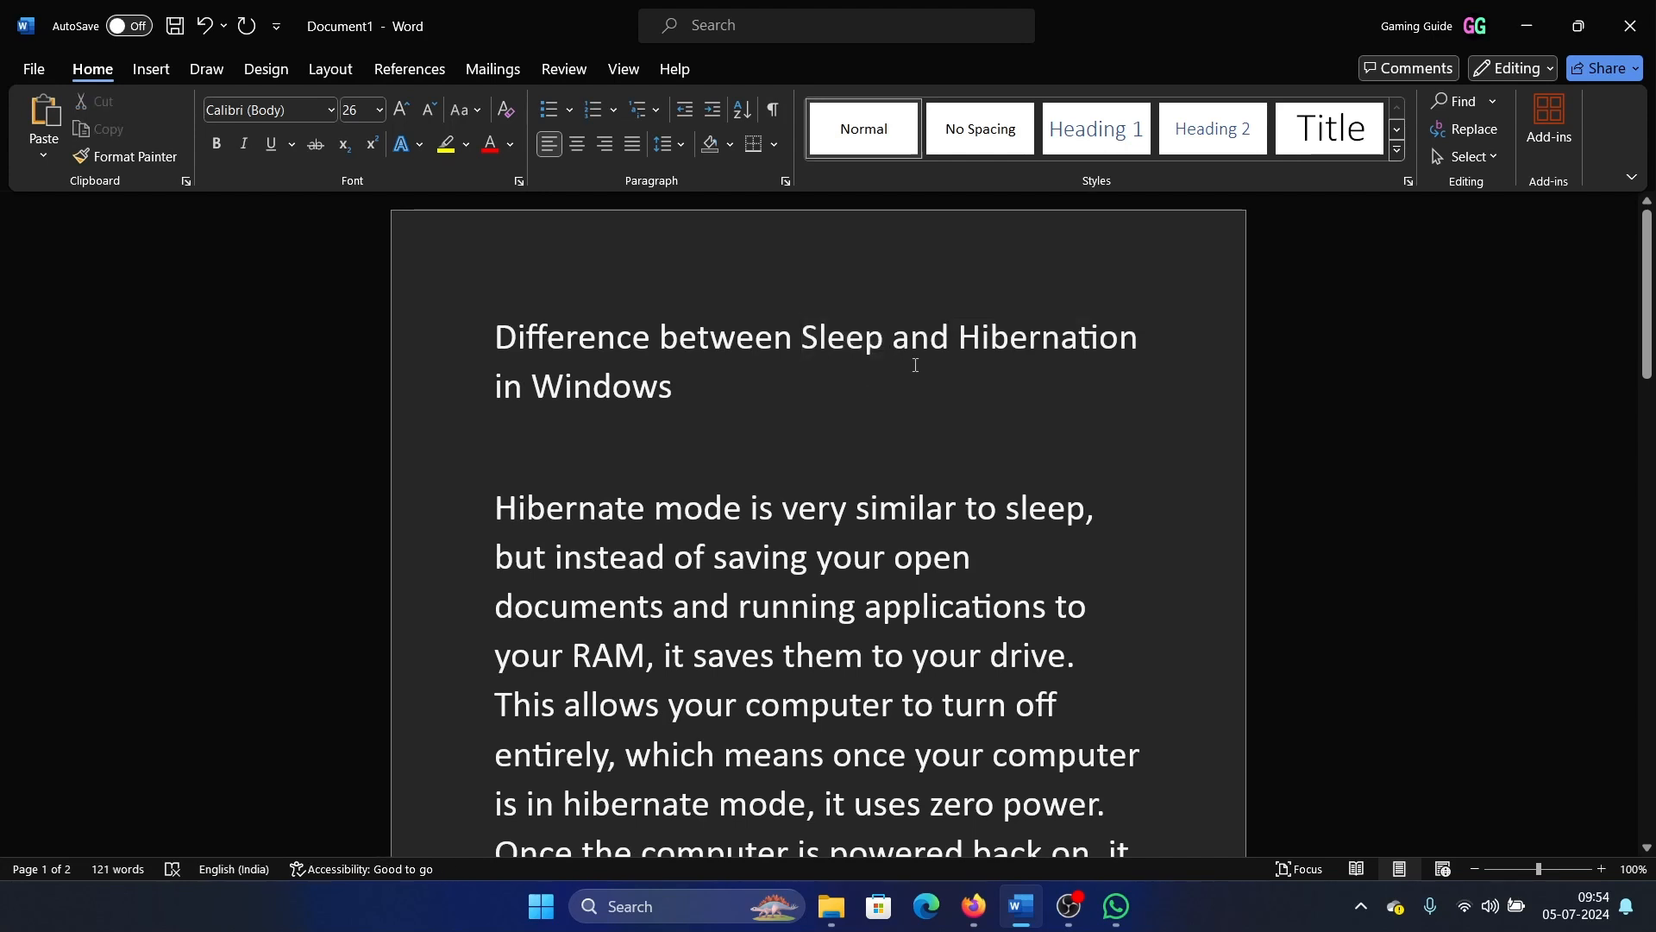
double_click(1024, 337)
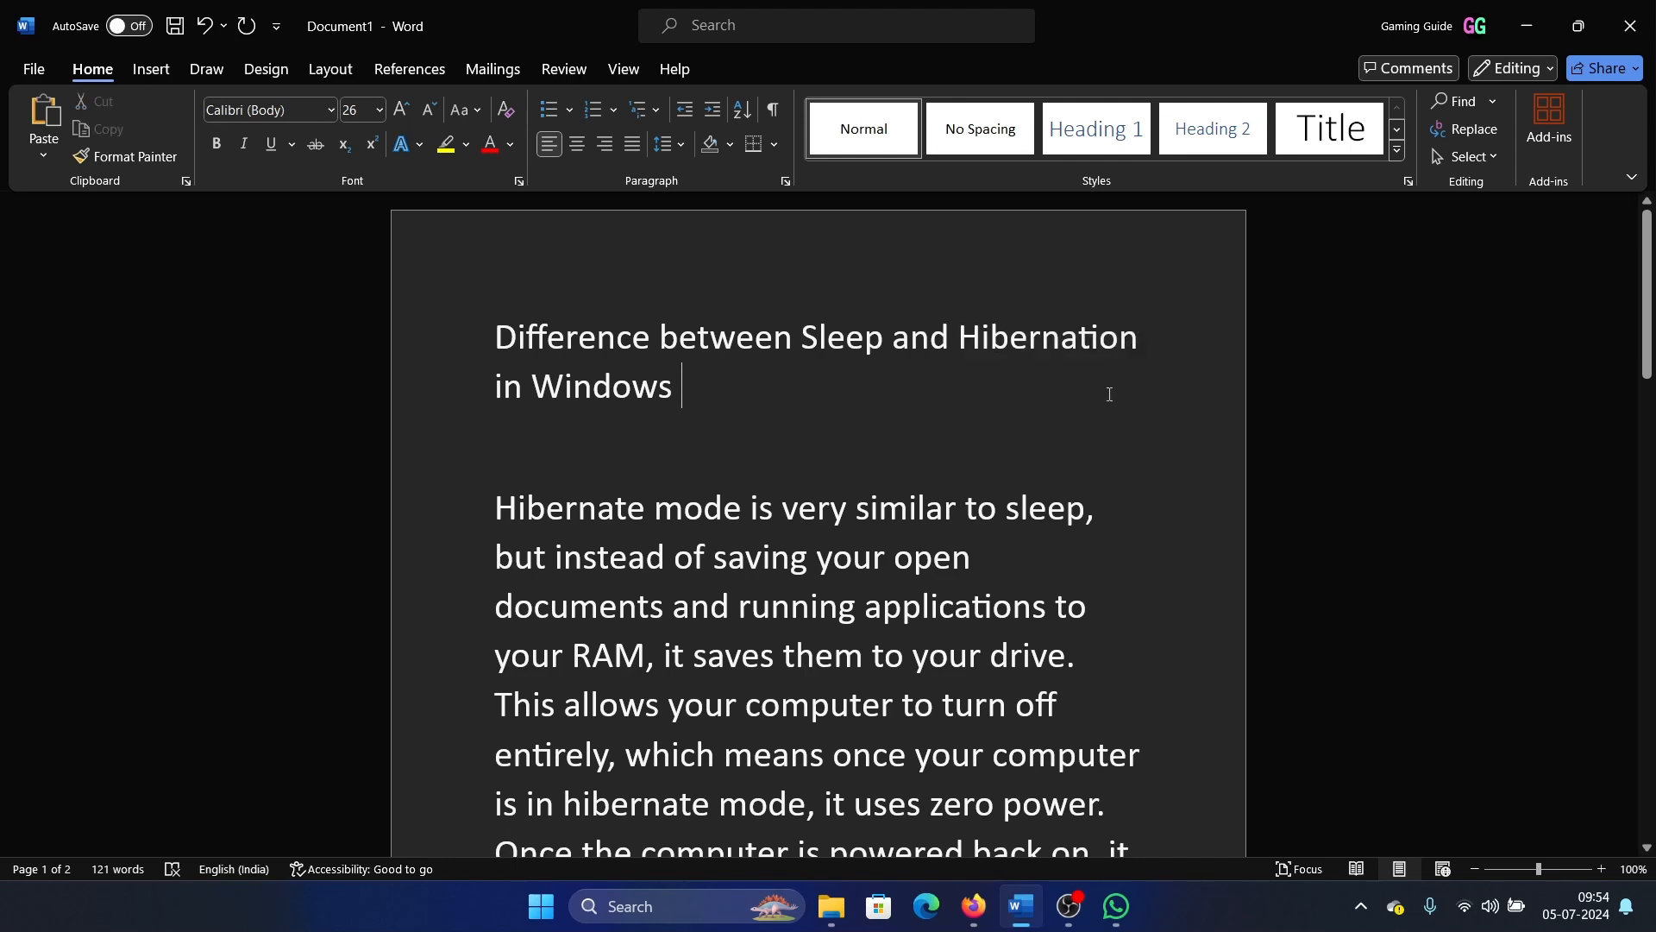
mouse_move(1104, 397)
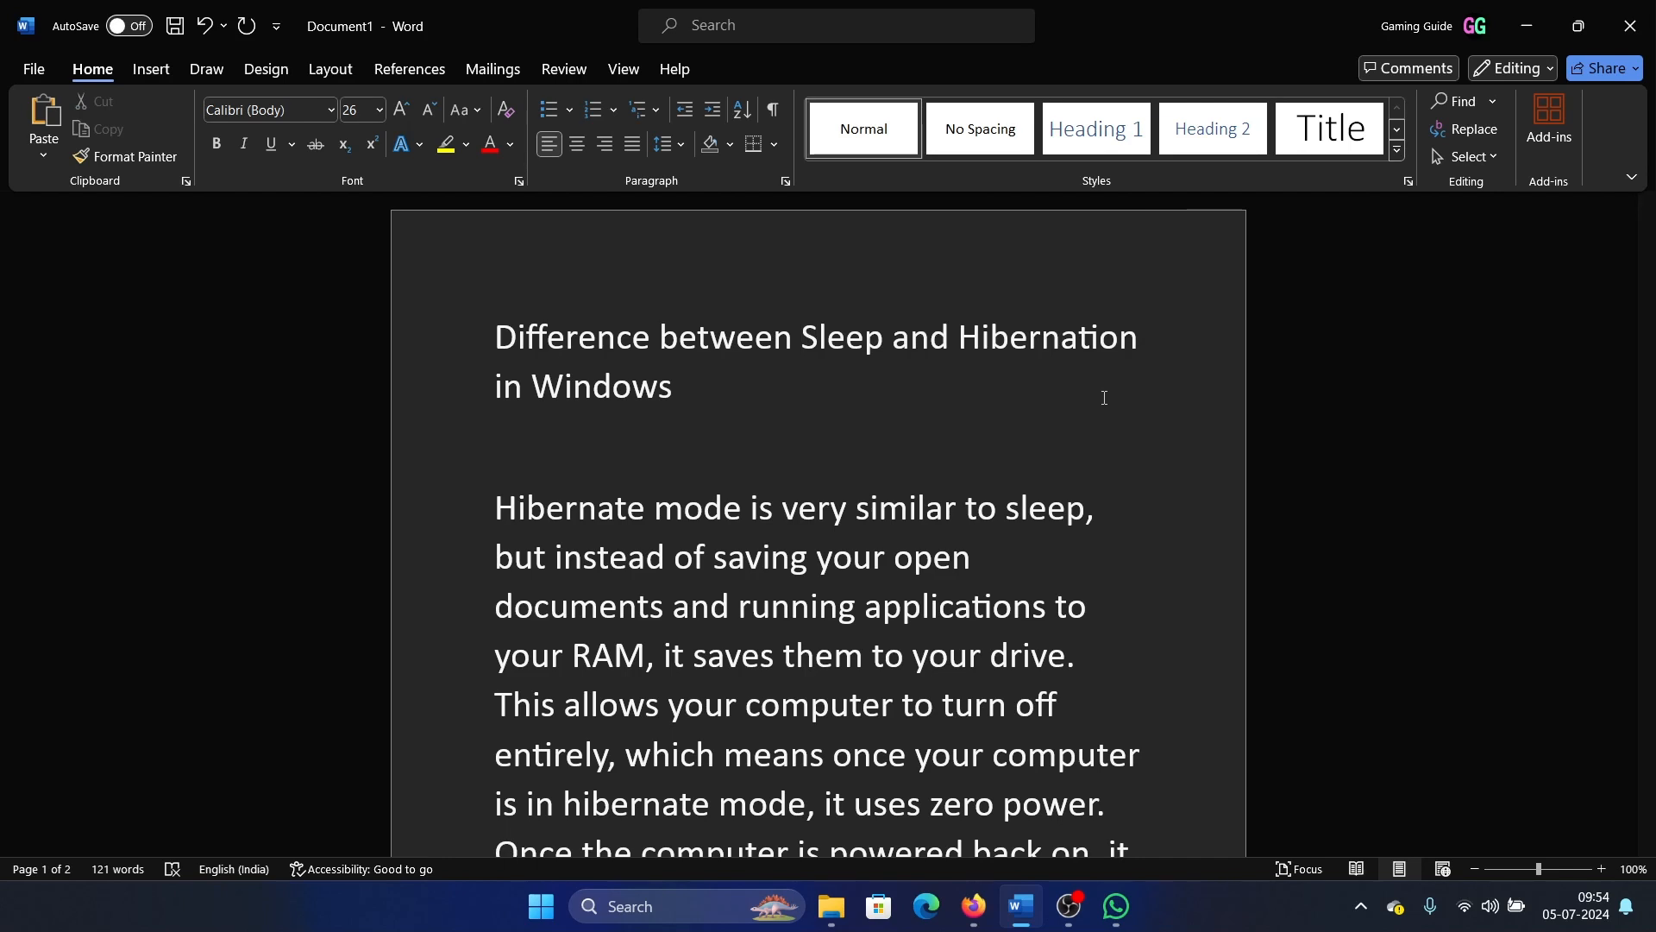
left_click(684, 385)
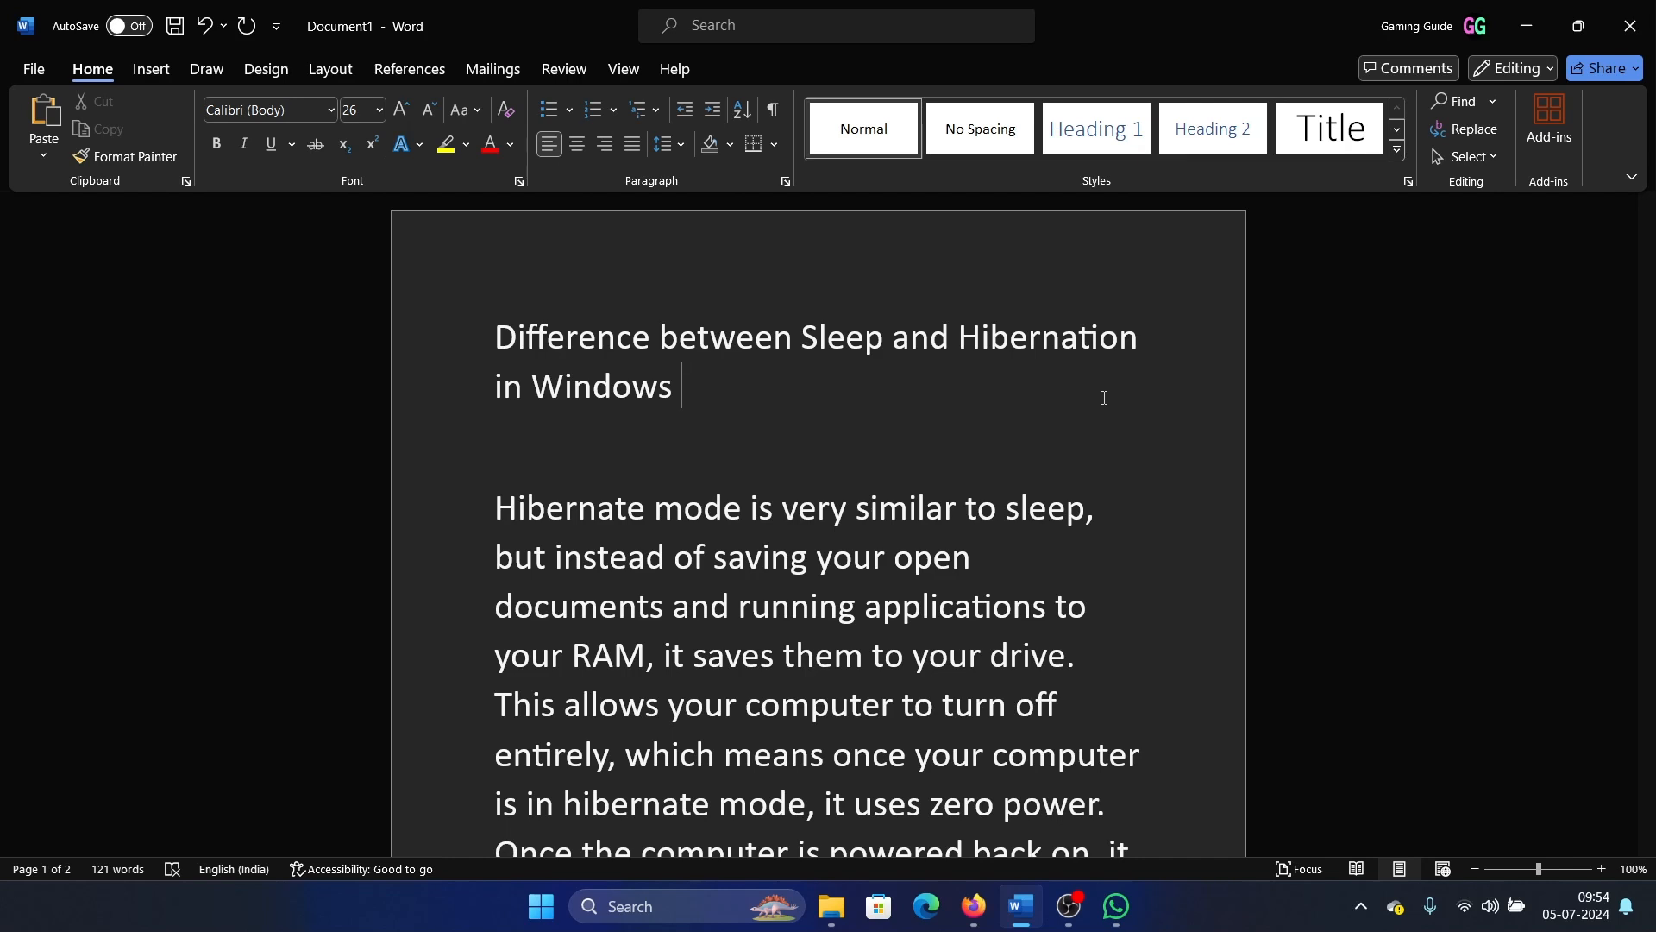